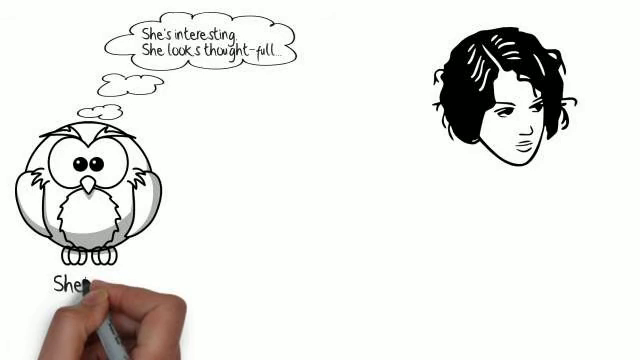
text(She's looking)
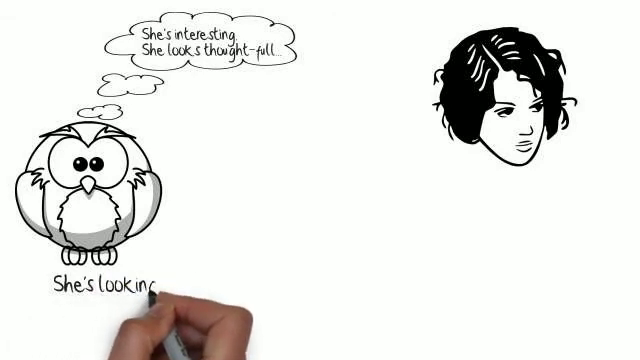
text(DOWN and to HER LEFT)
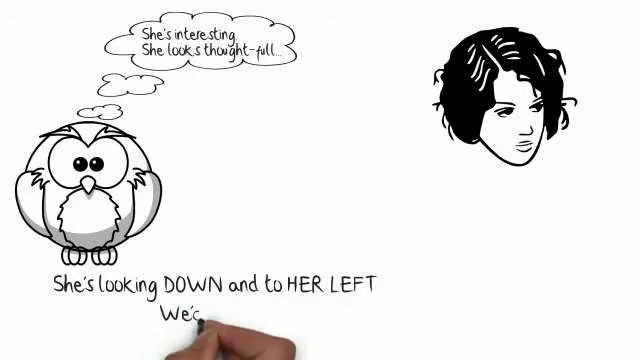
text(We'd say she's in SELF)
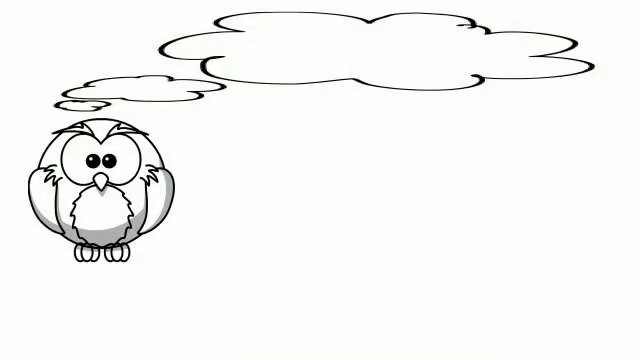
text(Greta will he)
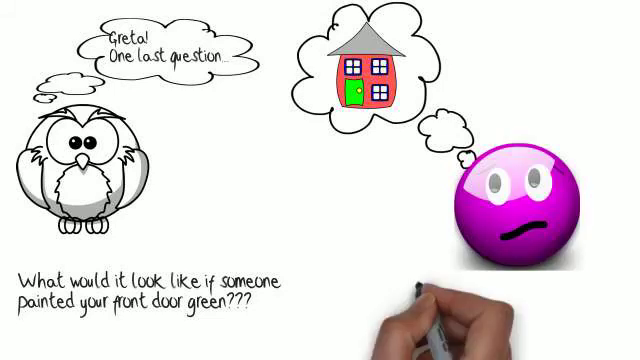
text(Poor Greta! She looks c)
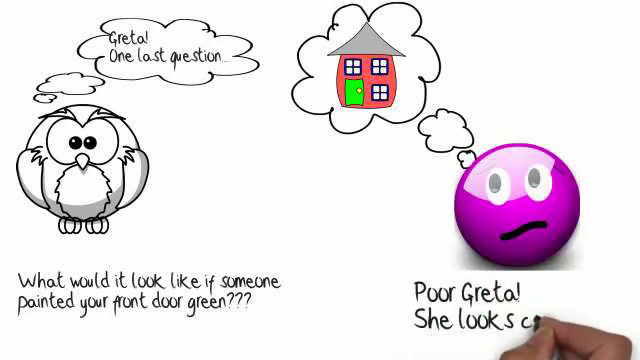